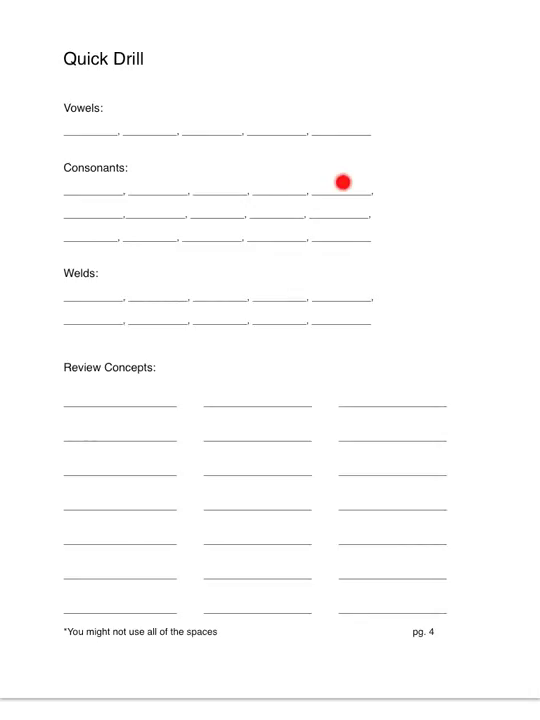
- Trace the laser pointer down the remaining page 4 blanks and advance to page 5, Written Work
drag(344, 178, 82, 234)
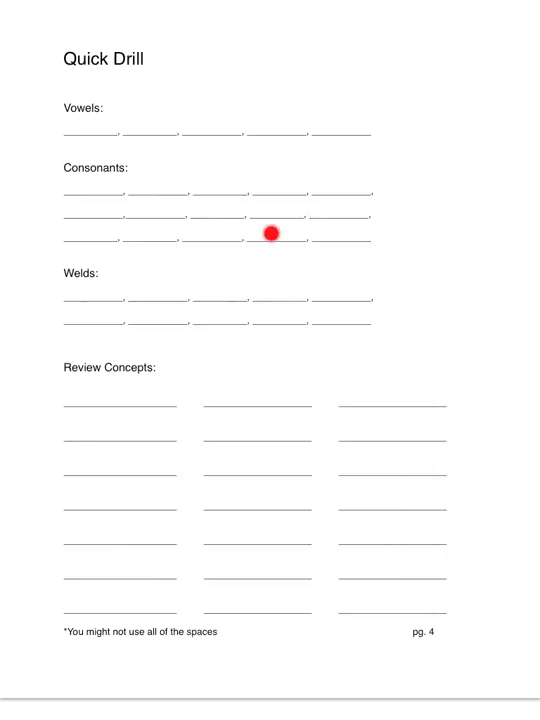
drag(270, 234, 270, 288)
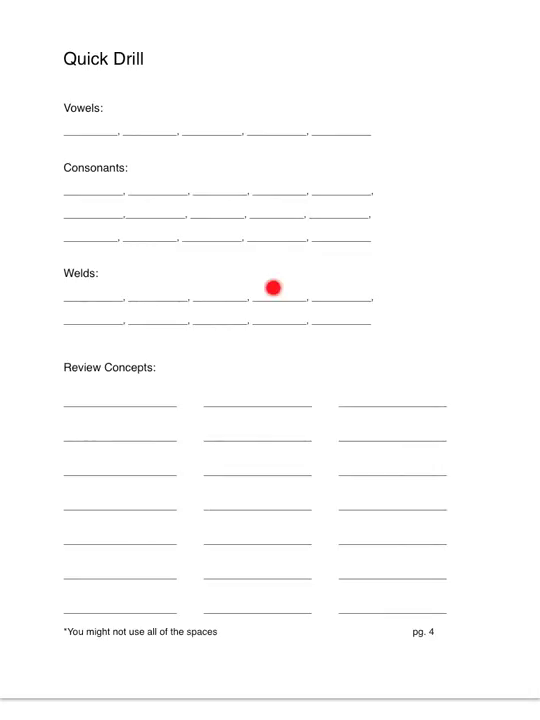
drag(276, 288, 224, 320)
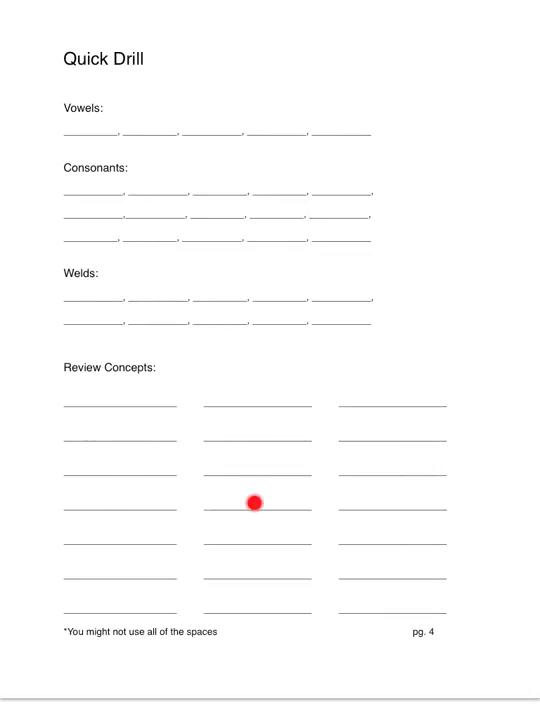
mouse_move(392, 504)
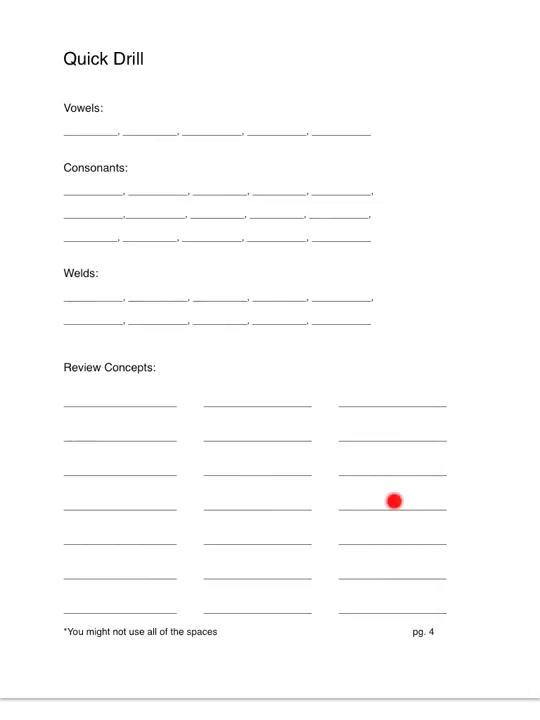
drag(392, 502, 258, 536)
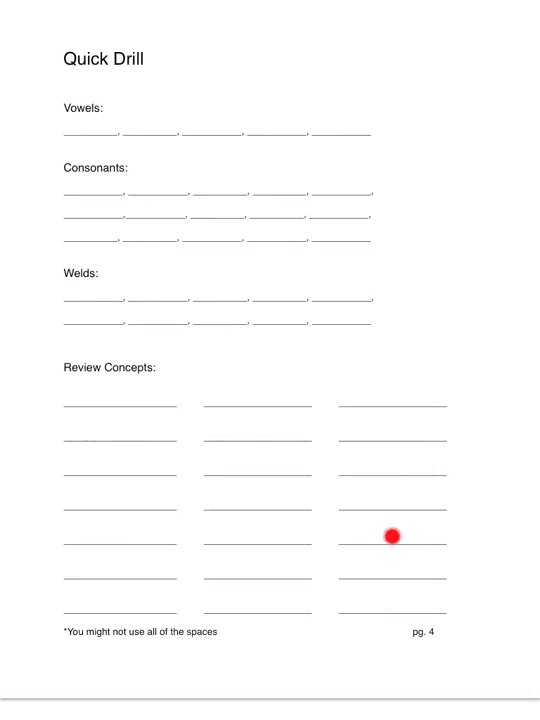
scroll(down, 3)
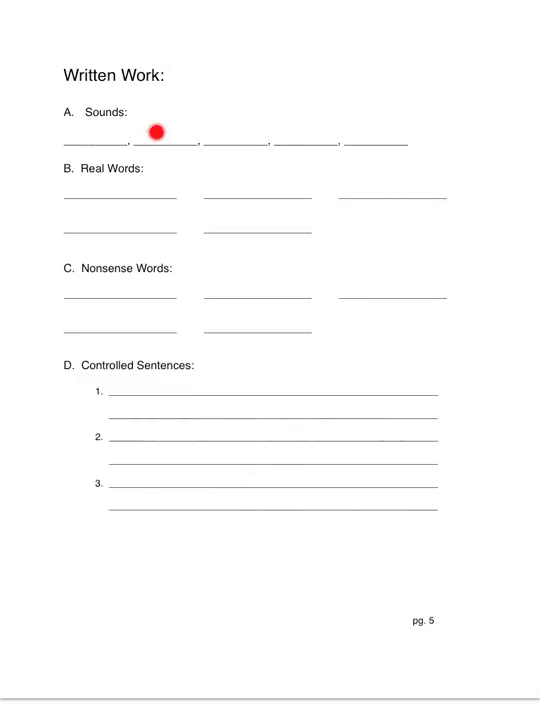
mouse_move(384, 188)
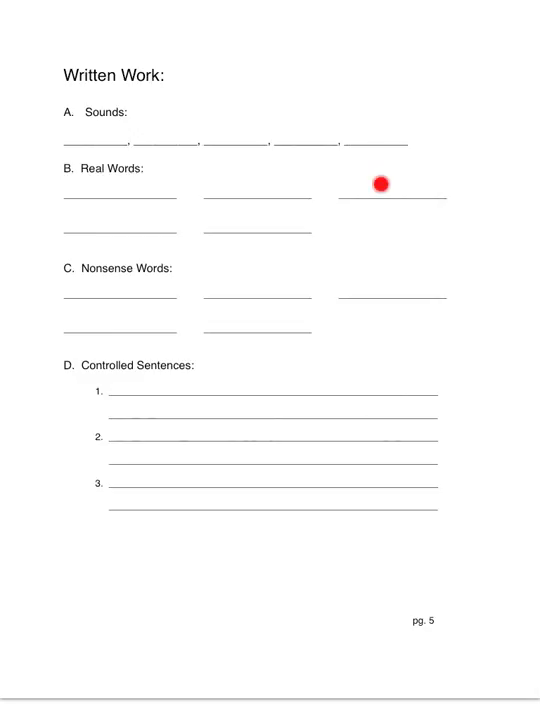
drag(384, 184, 112, 216)
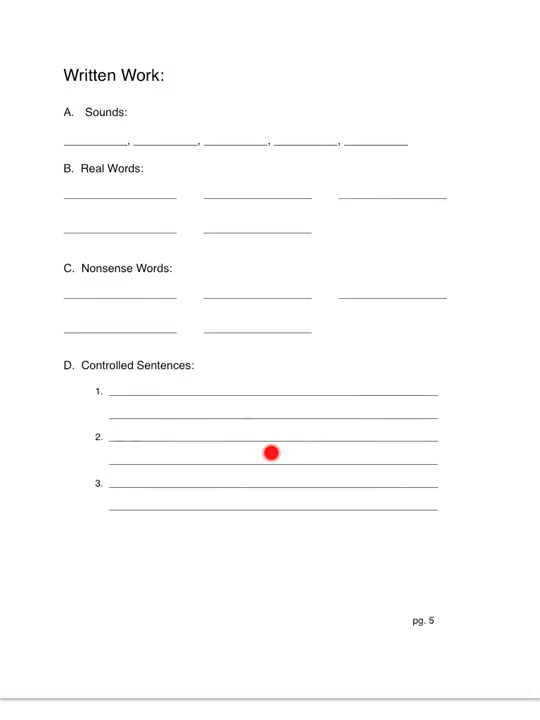
mouse_move(262, 492)
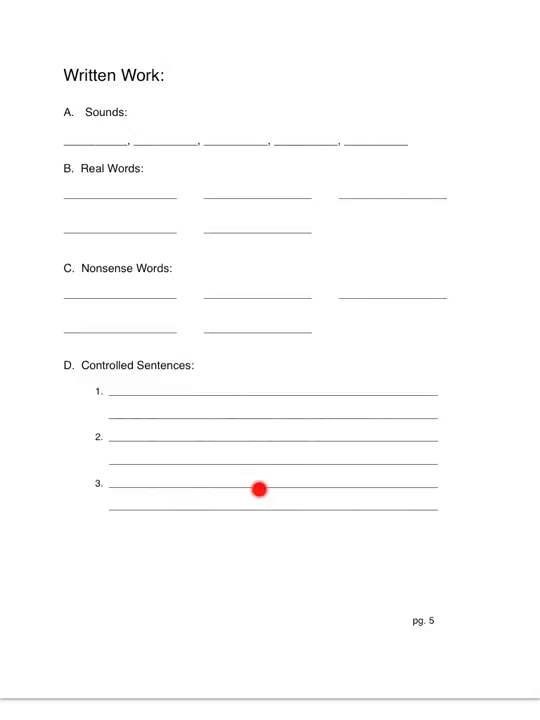